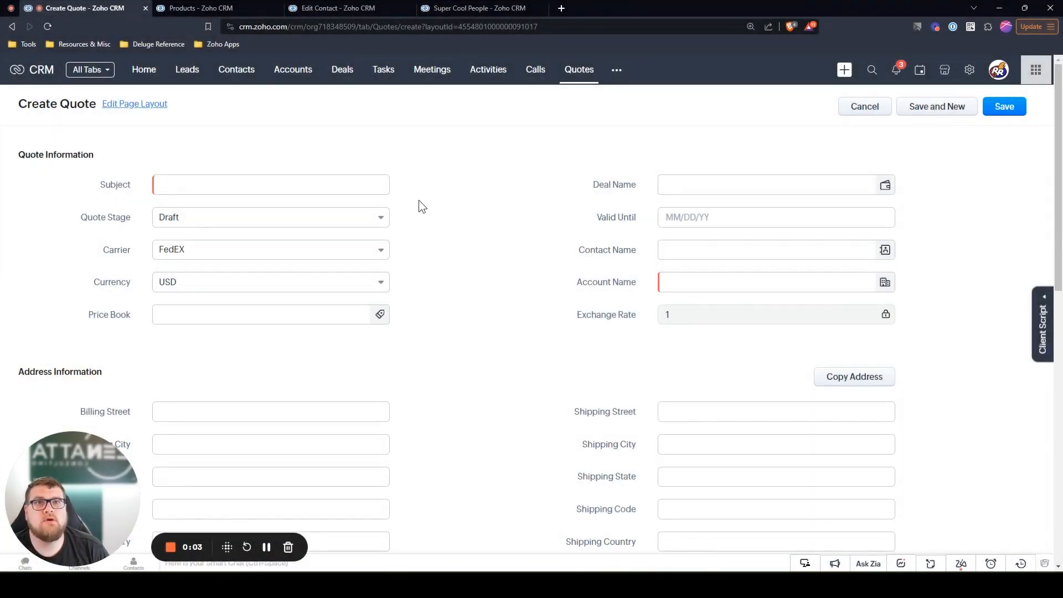
mouse_move(403, 186)
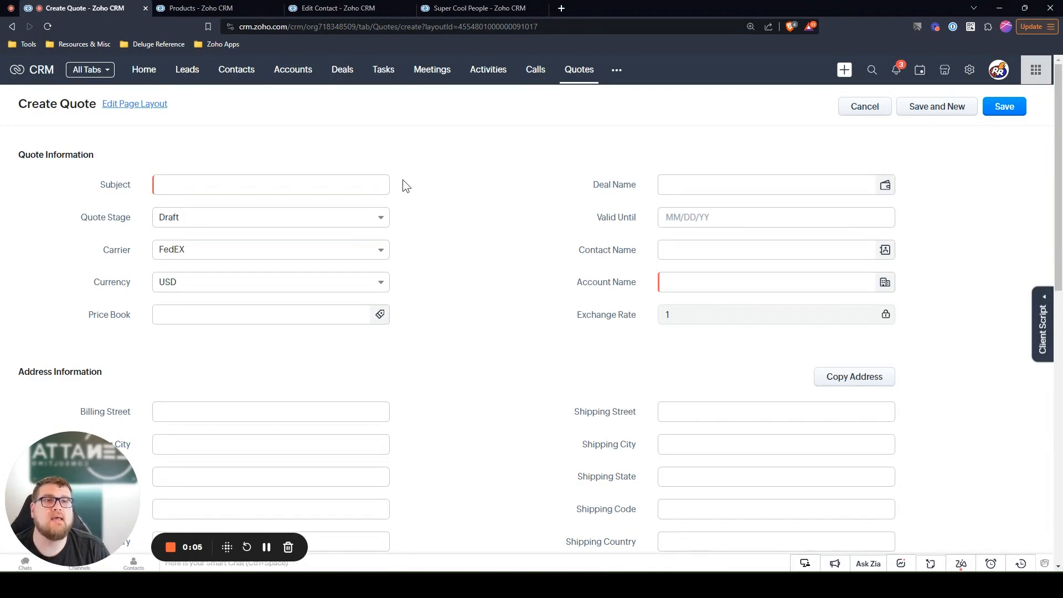
- Focus the first quoted item's Product Name field so its product suggestions drop down
scroll(down, 3)
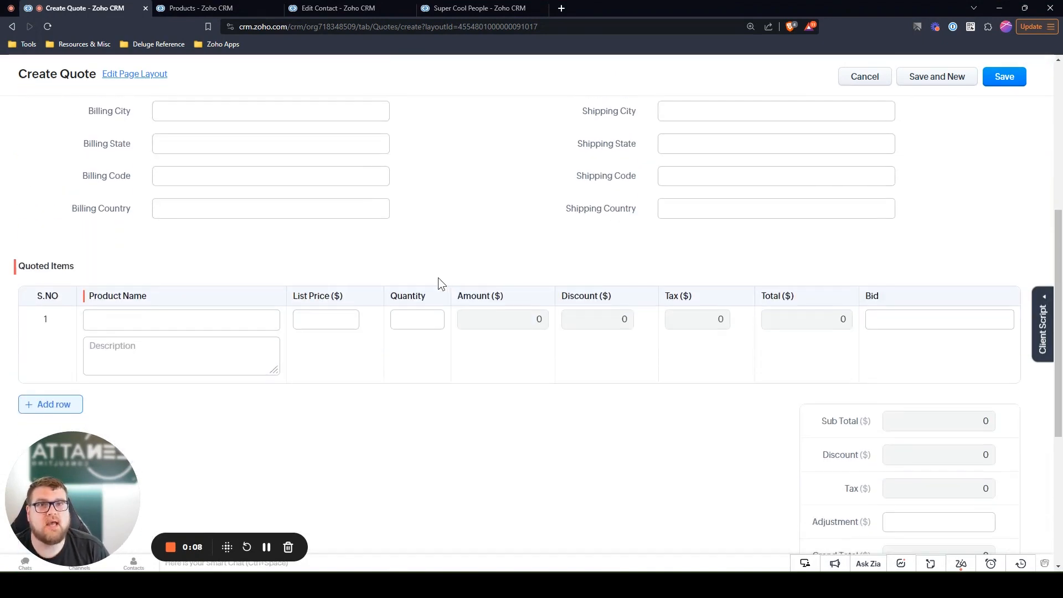
click(163, 319)
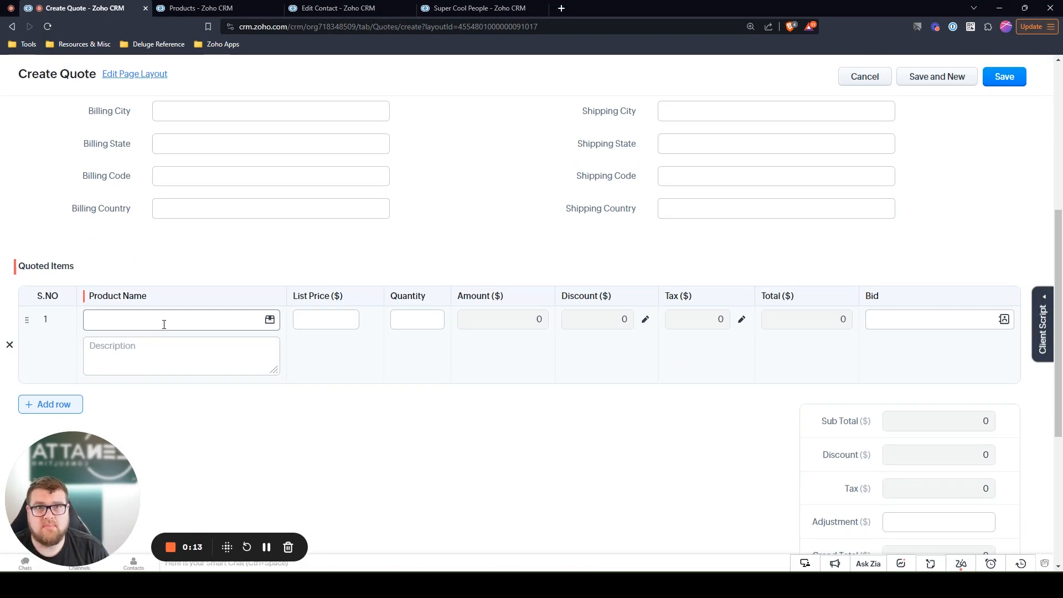
scroll(up, 3)
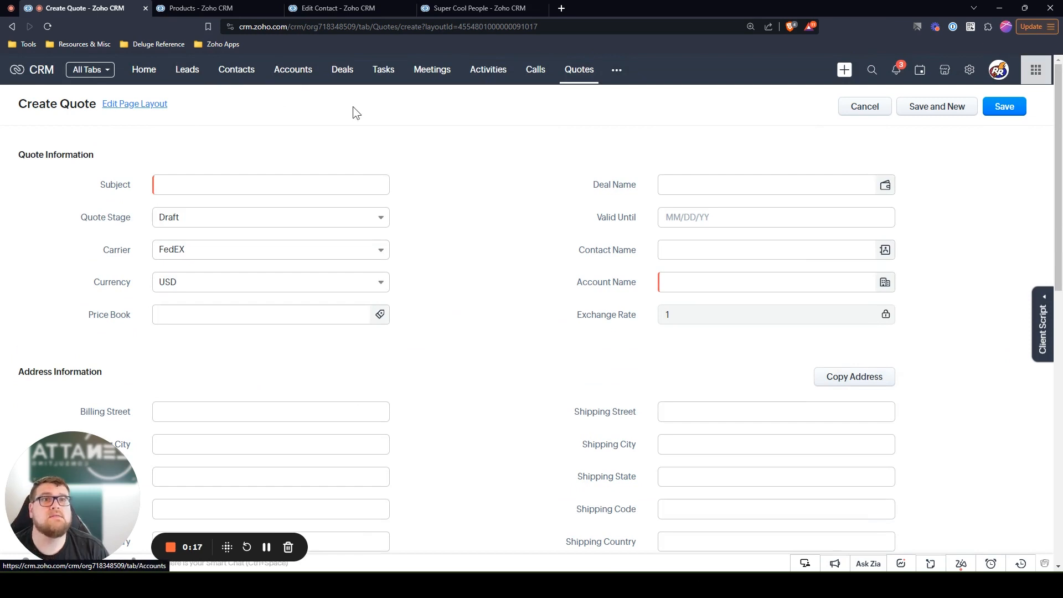
scroll(down, 3)
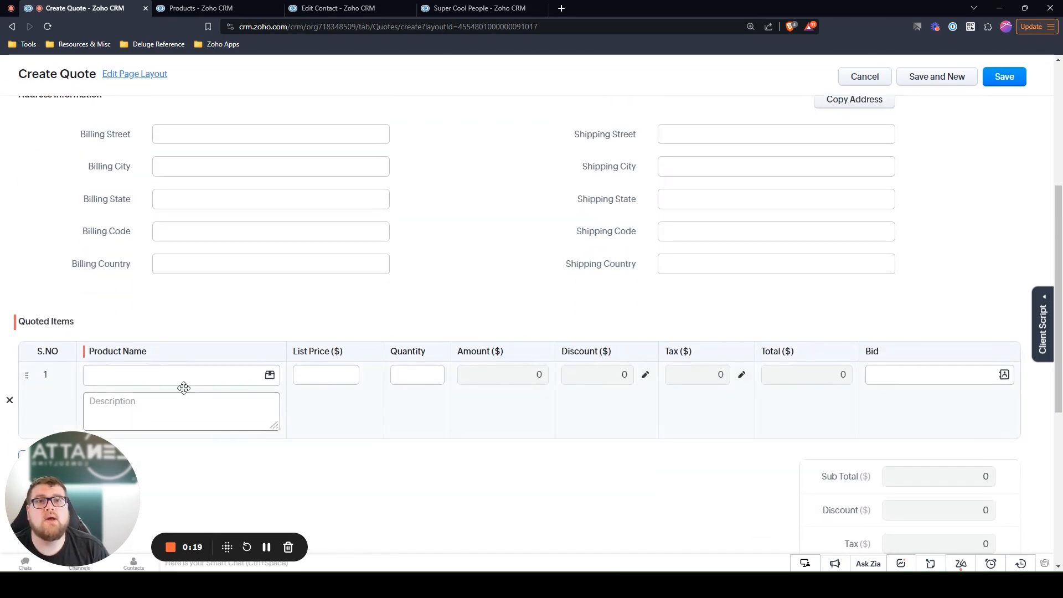
click(179, 375)
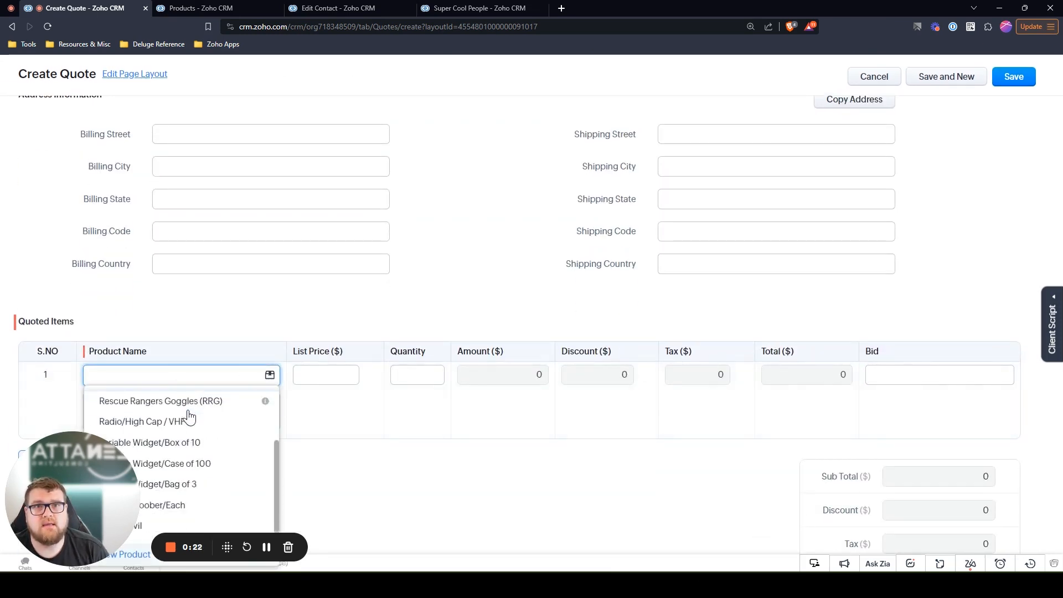
- In the full product lookup, sort by Product Name ascending, then by Created Time oldest first
click(269, 375)
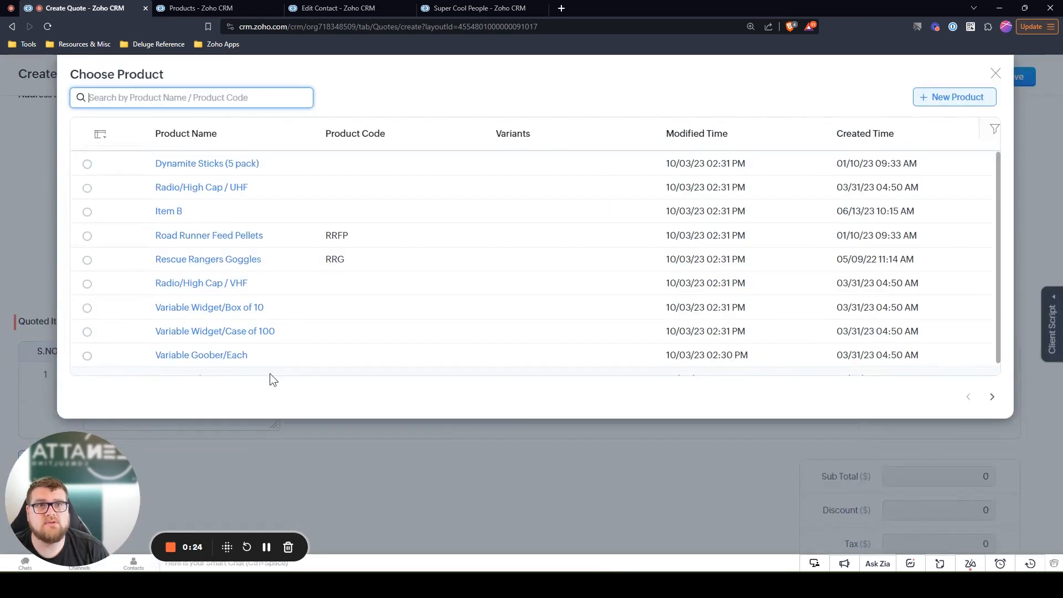
mouse_move(428, 150)
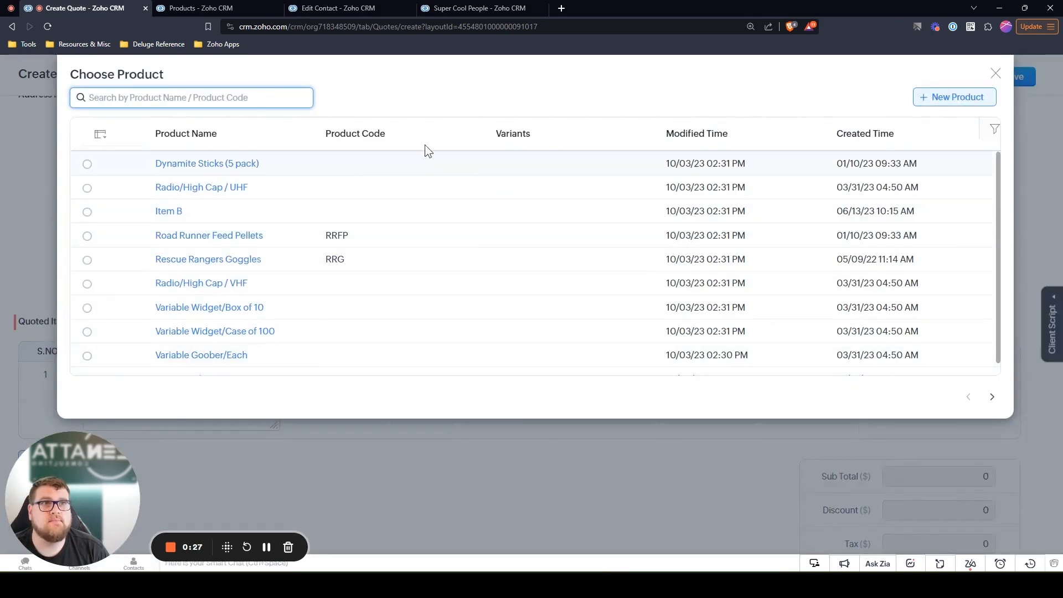
mouse_move(99, 134)
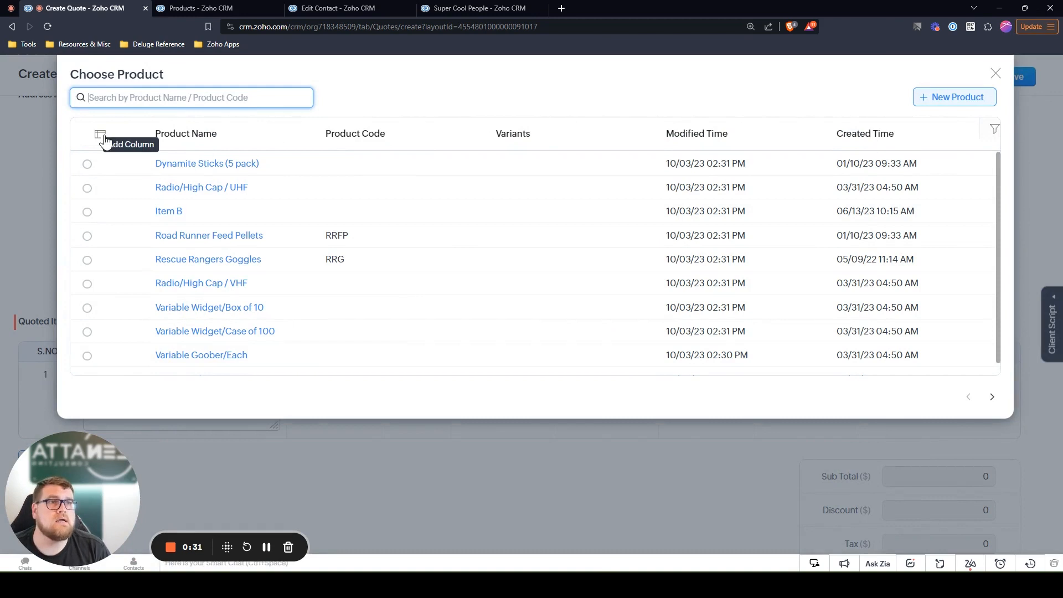
mouse_move(246, 171)
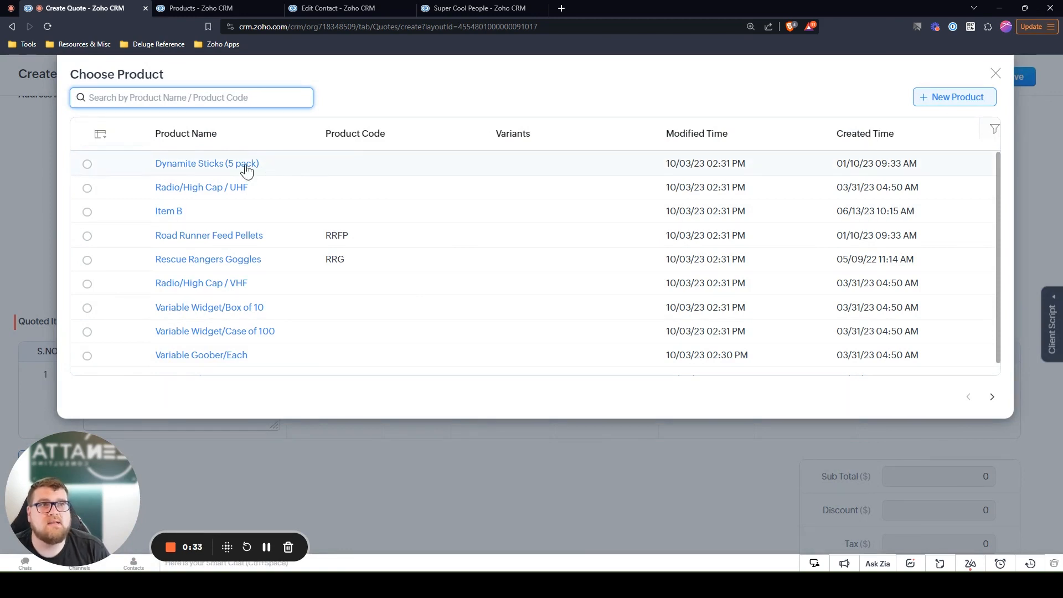
click(185, 134)
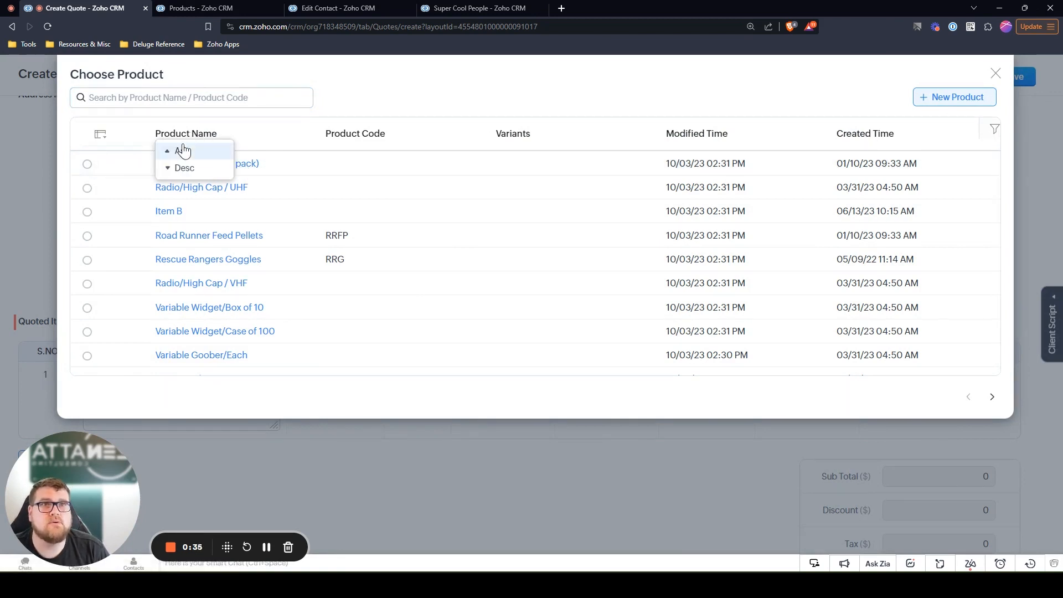
click(183, 150)
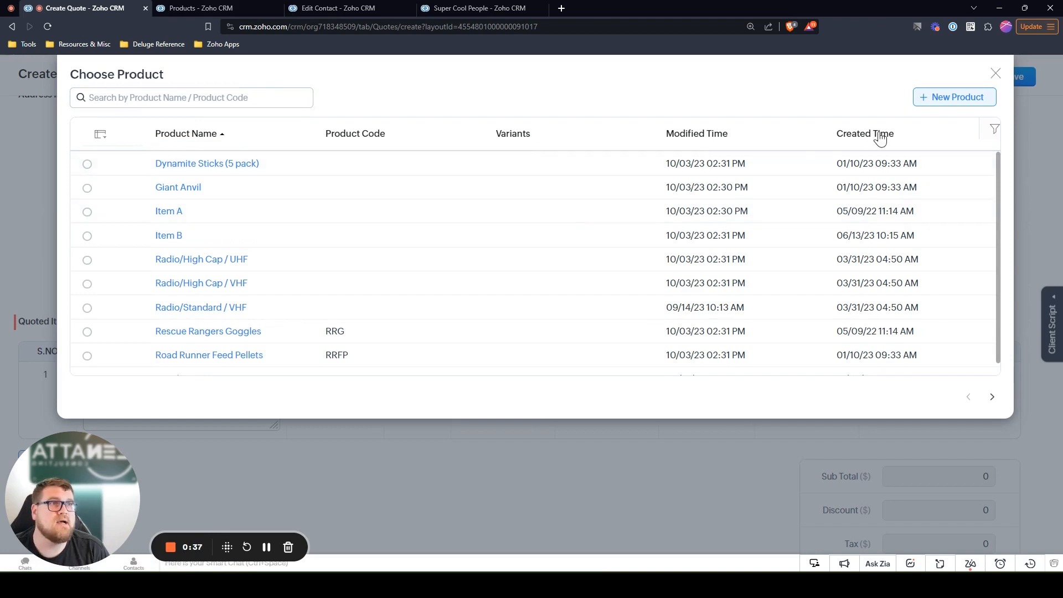
click(865, 134)
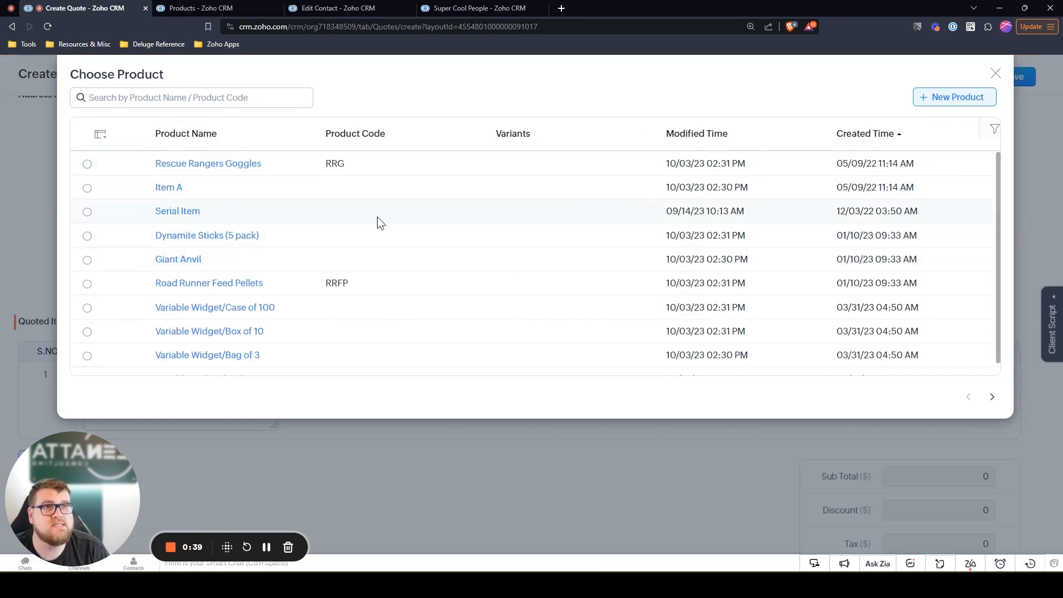
mouse_move(285, 197)
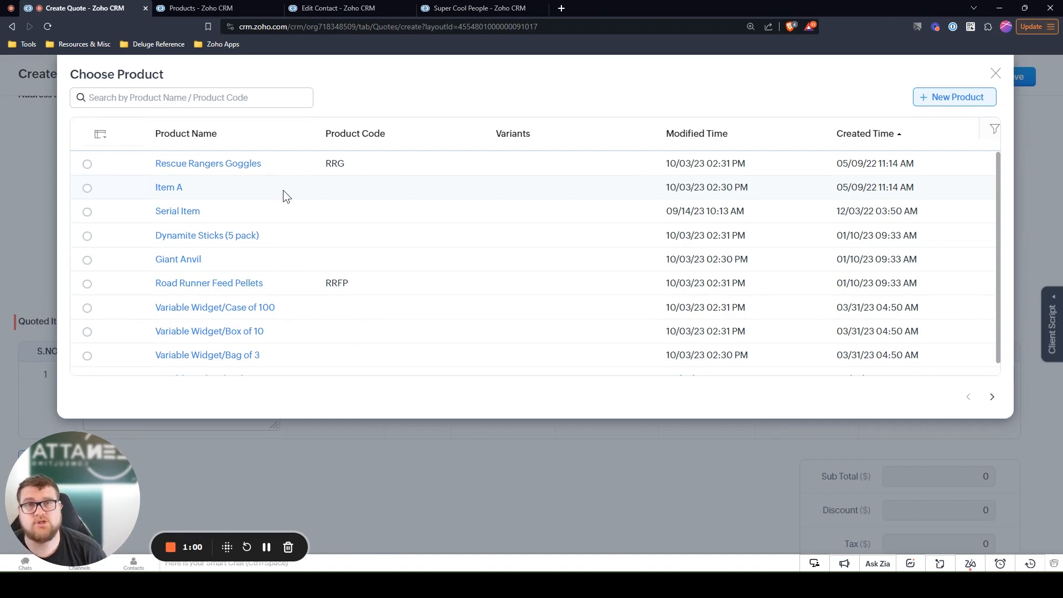
mouse_move(208, 164)
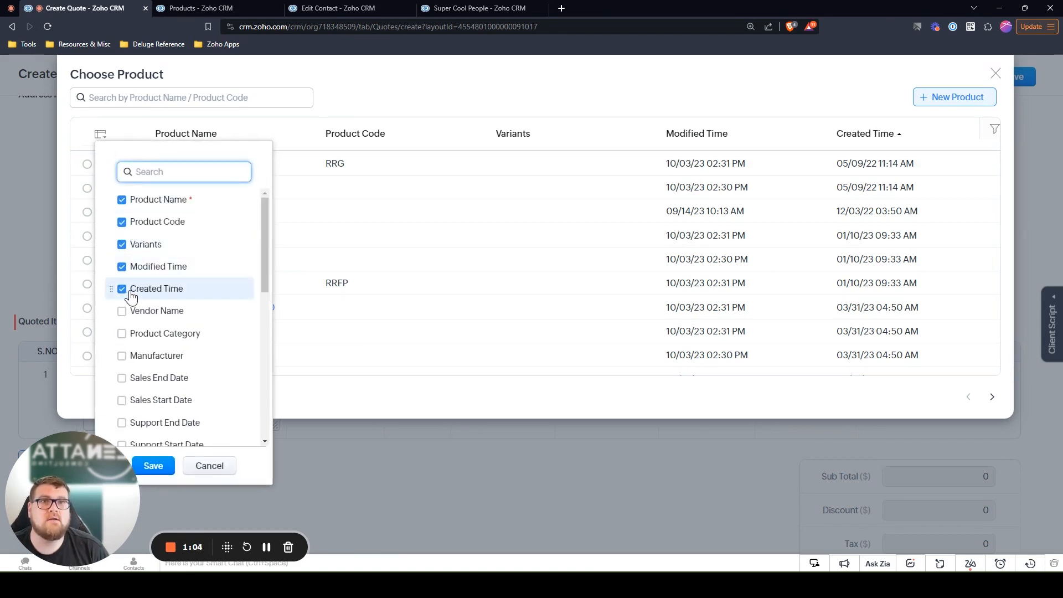
- Add Product Rank alongside Most Used Products as a lookup column
scroll(down, 3)
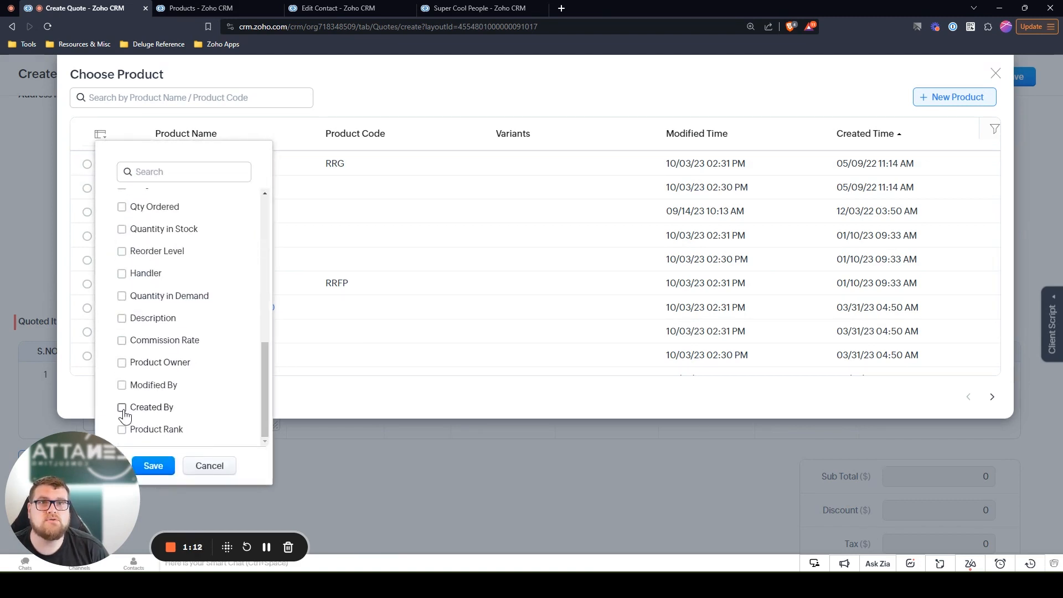
click(153, 465)
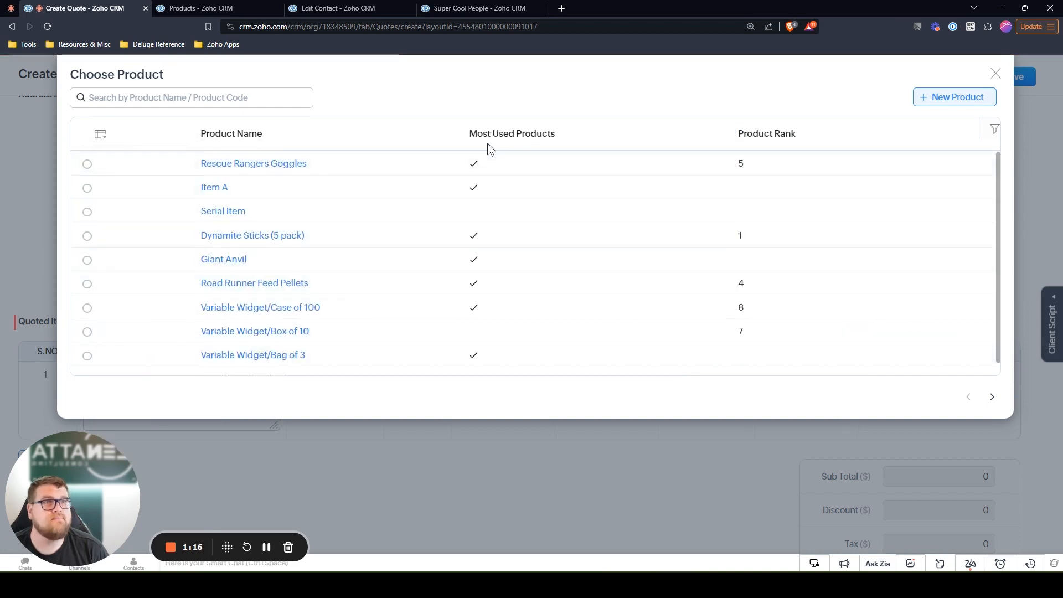
- Try sorting the lookup by Most Used Products, then by Product Rank descending and ascending
click(513, 134)
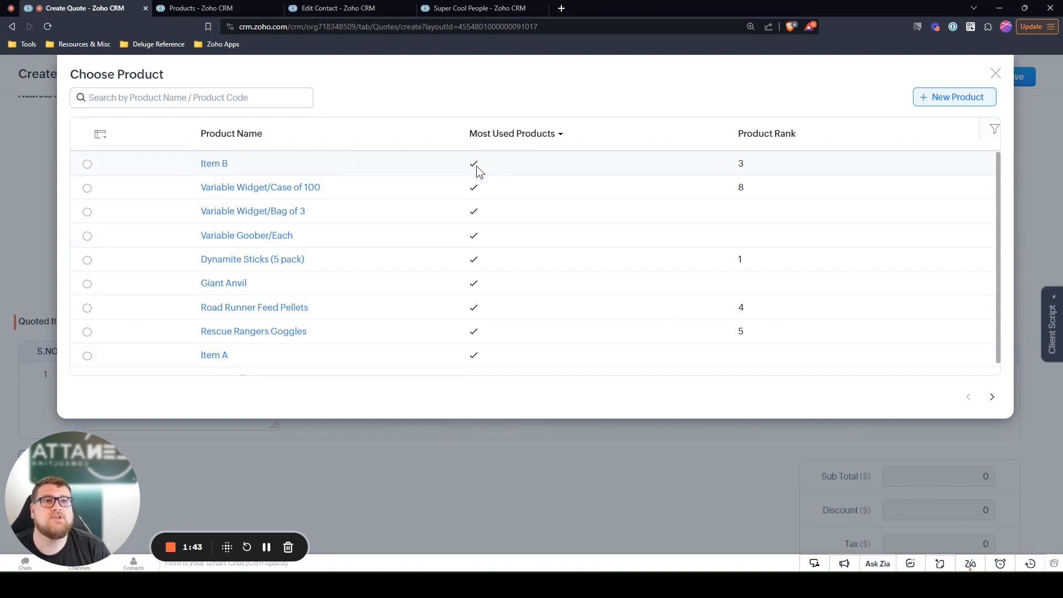
mouse_move(770, 139)
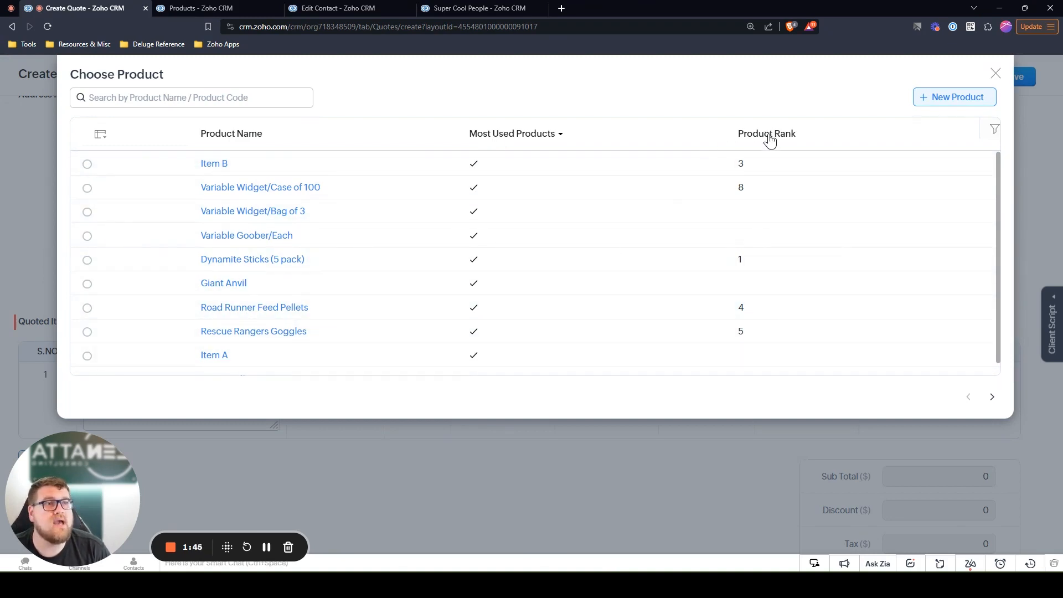
click(766, 135)
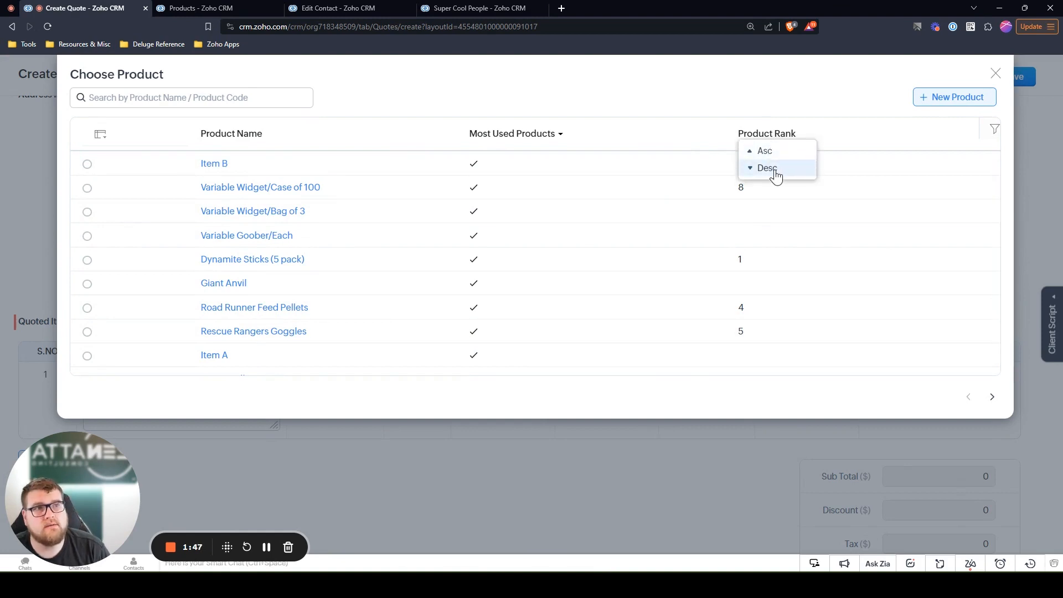
click(767, 167)
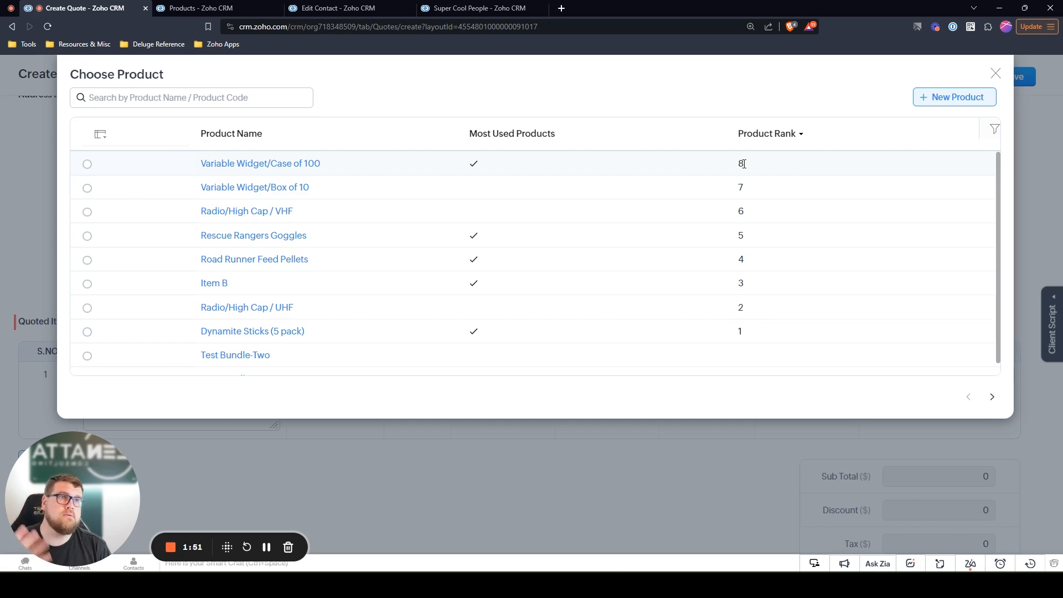
mouse_move(773, 160)
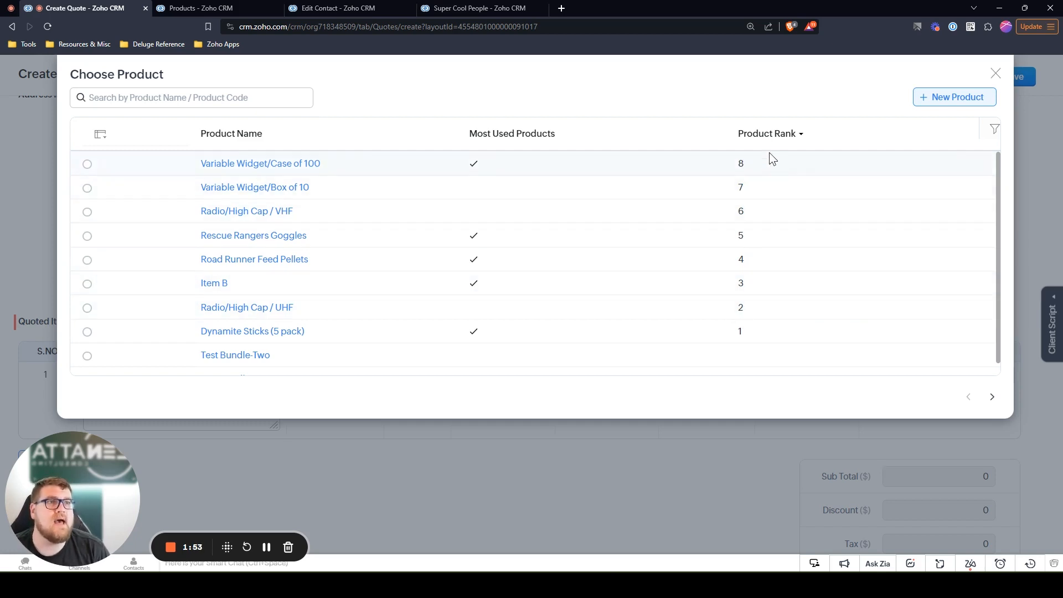
click(766, 132)
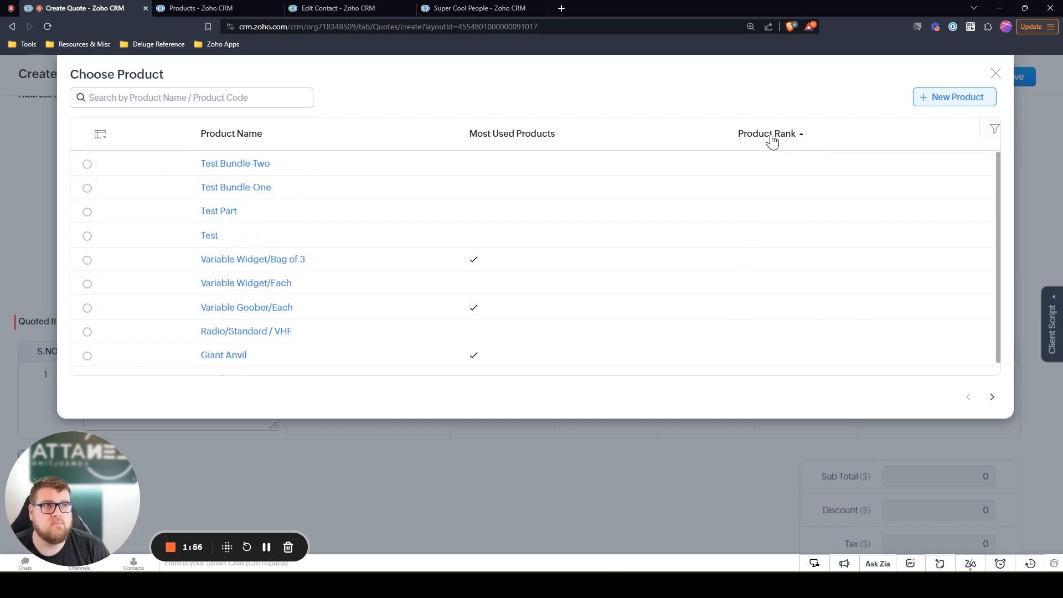
mouse_move(757, 167)
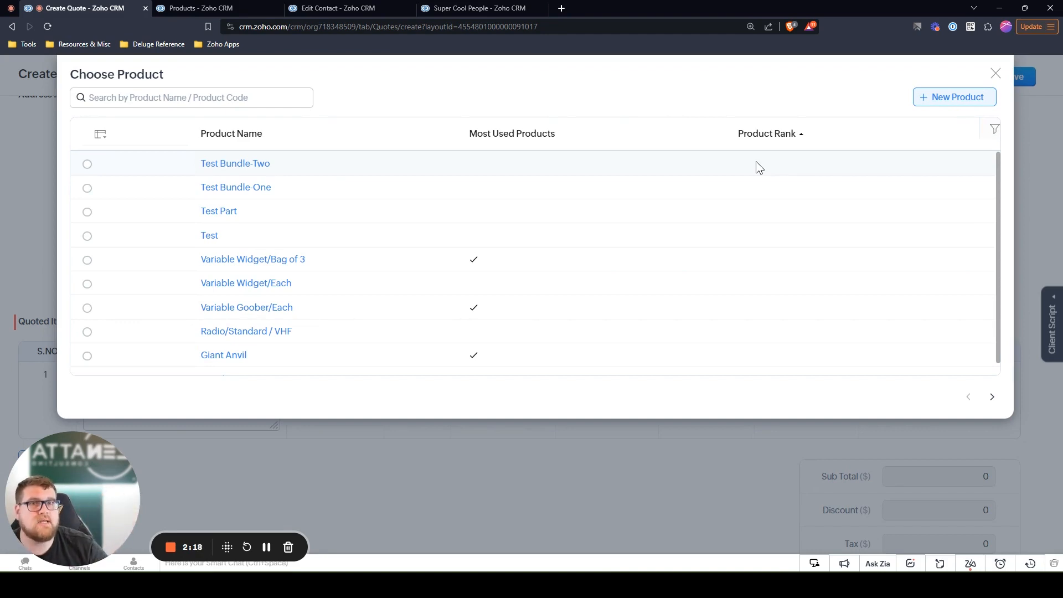
mouse_move(515, 139)
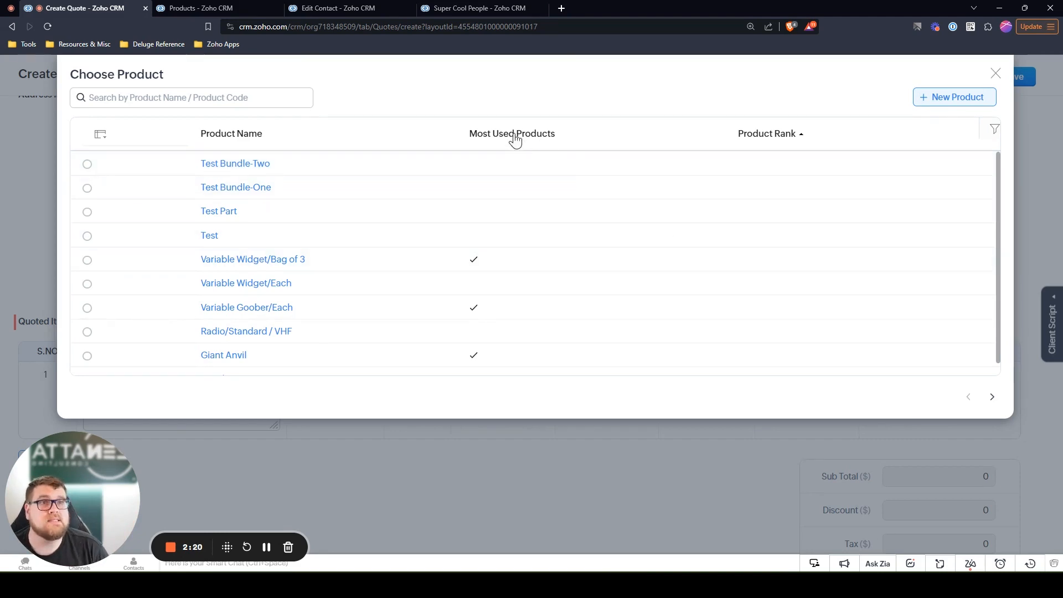
- Sort Most Used Products descending so they lead, then close the product chooser
click(512, 134)
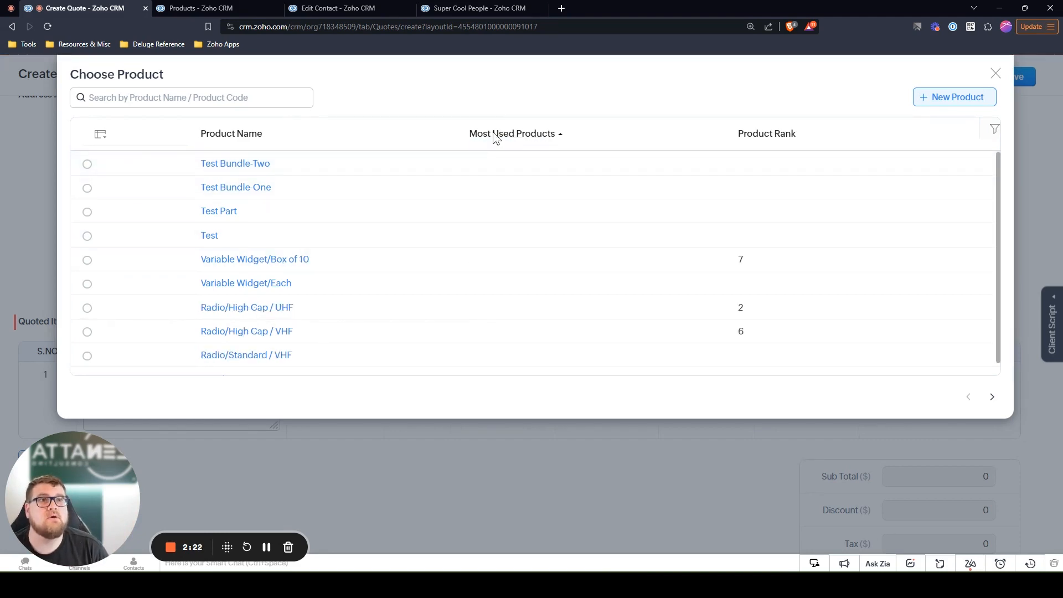
click(513, 134)
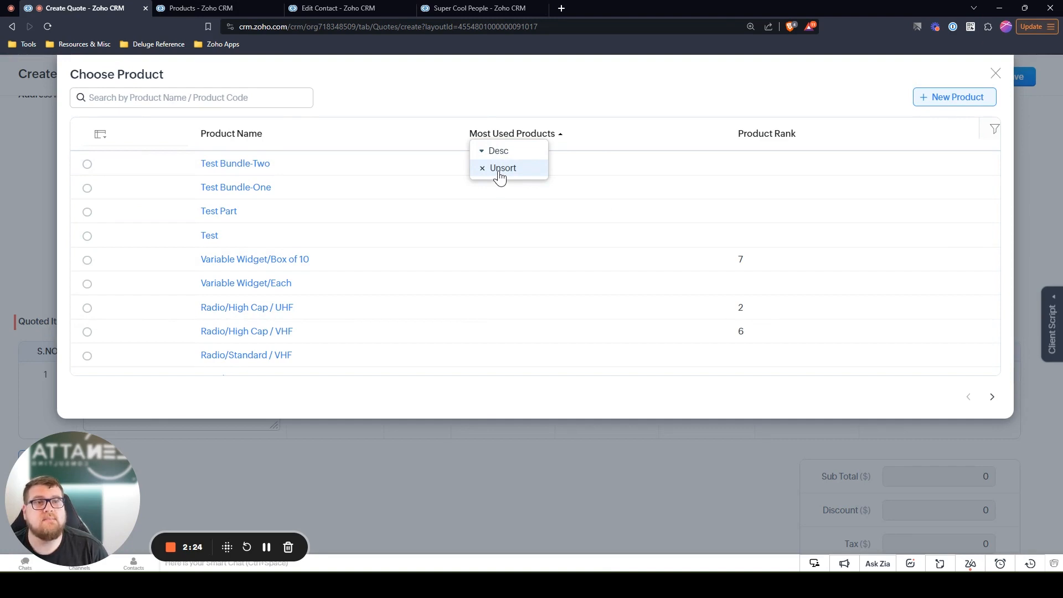
click(502, 168)
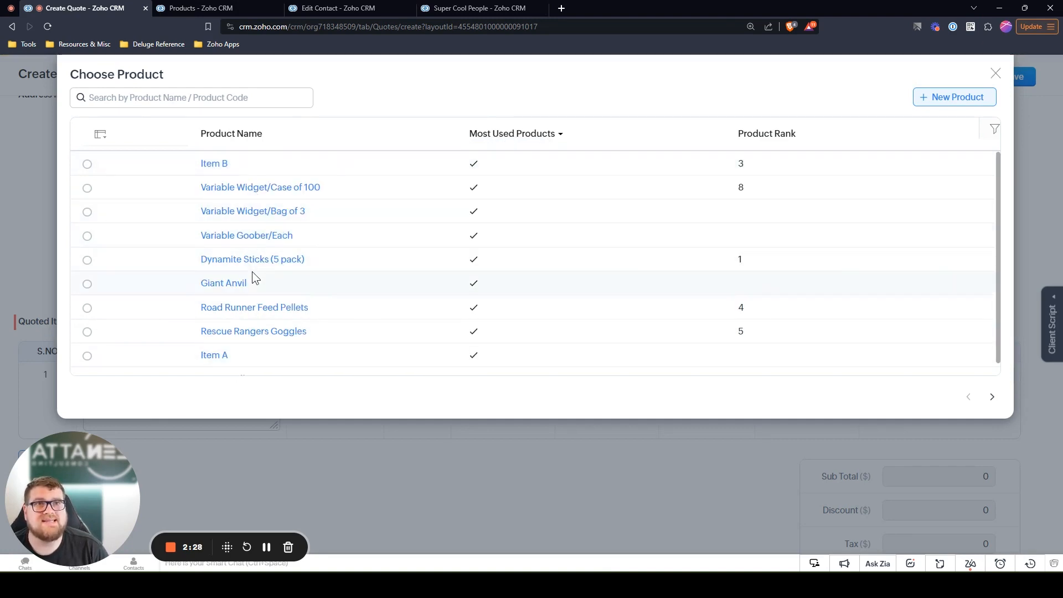
click(995, 73)
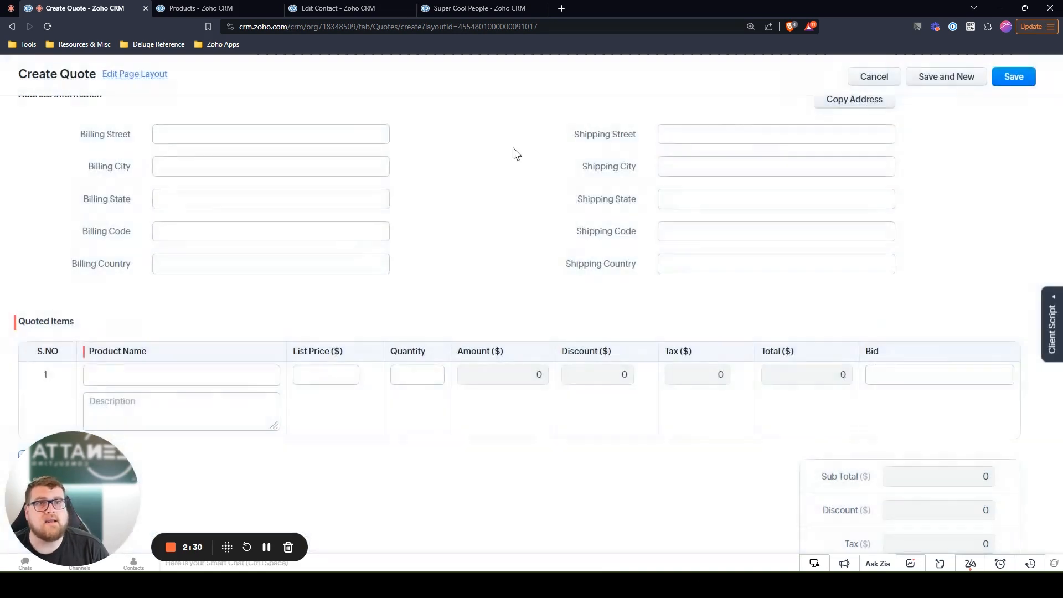
- On the contact being edited, bring up the Assign Super Cool People lookup listing seven people
click(349, 8)
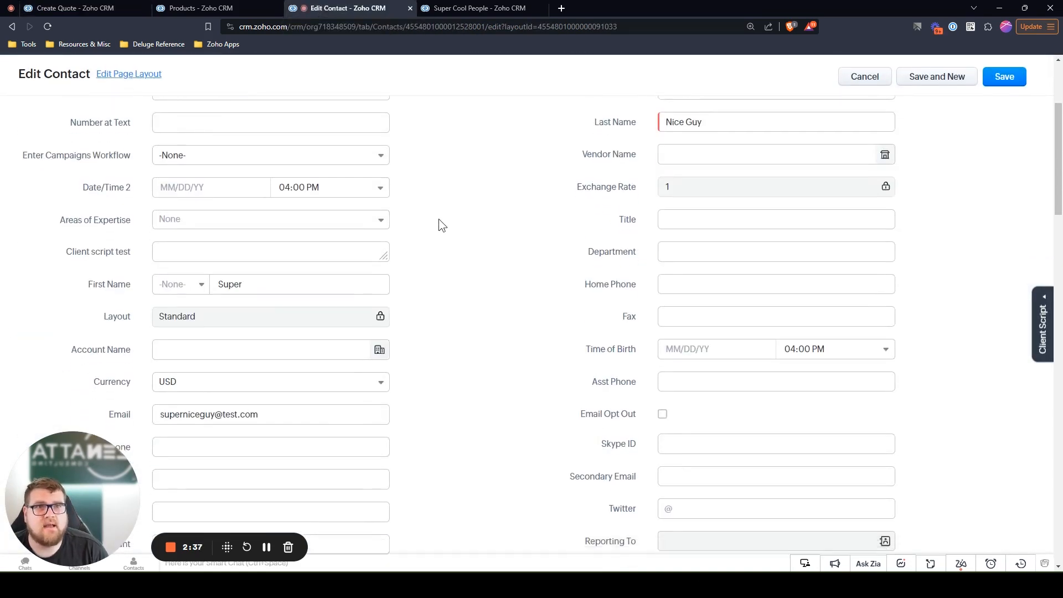
scroll(down, 3)
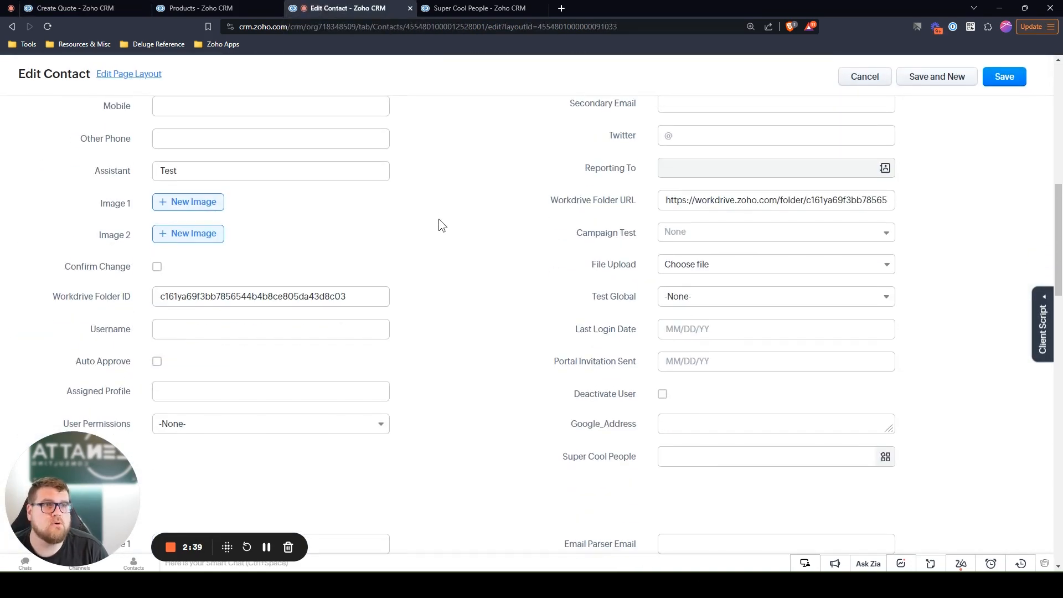
scroll(down, 3)
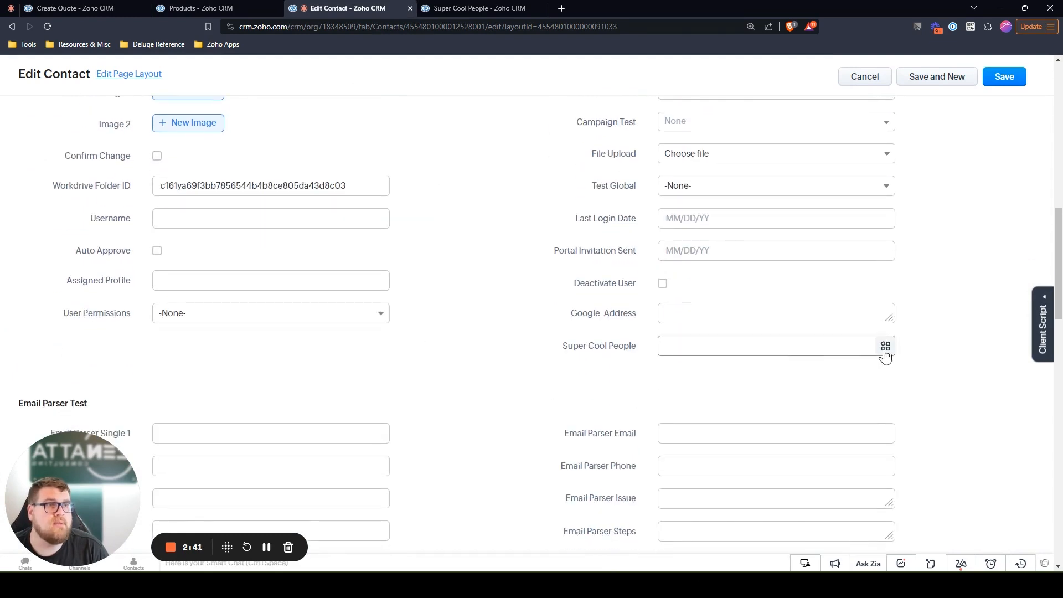
click(885, 347)
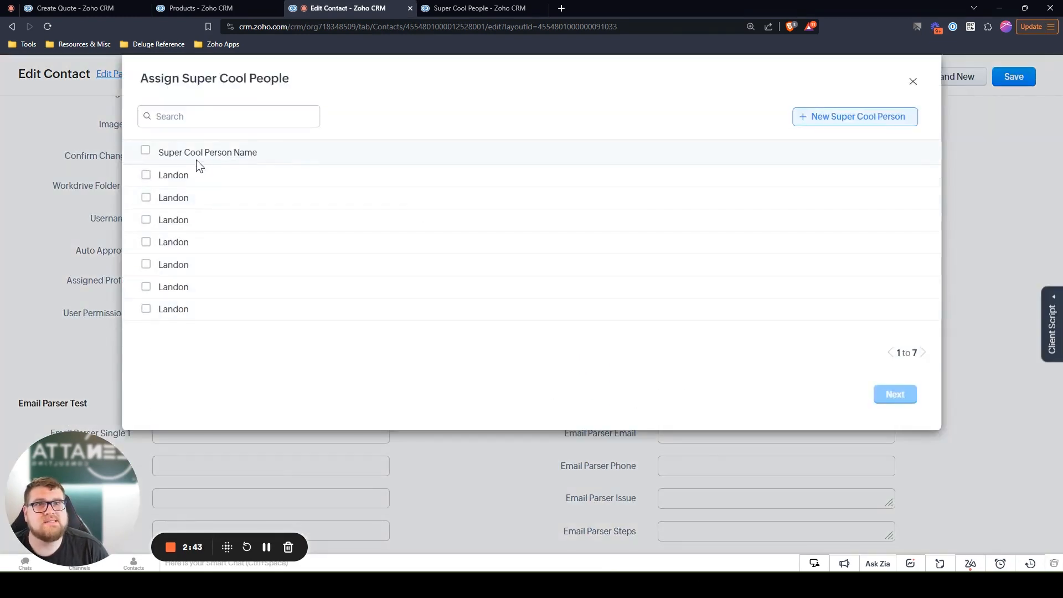
mouse_move(339, 160)
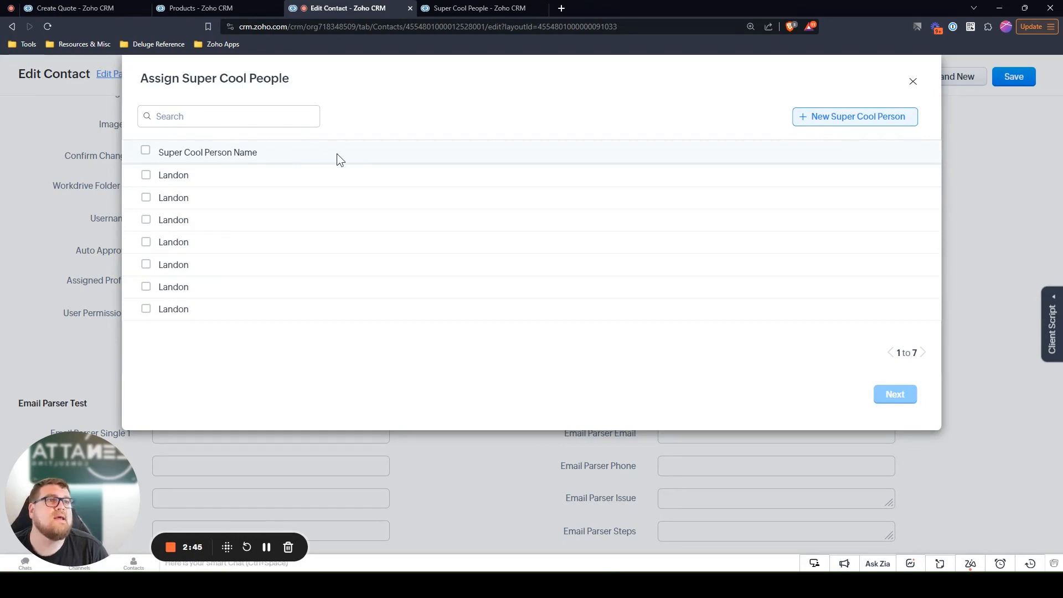
mouse_move(135, 156)
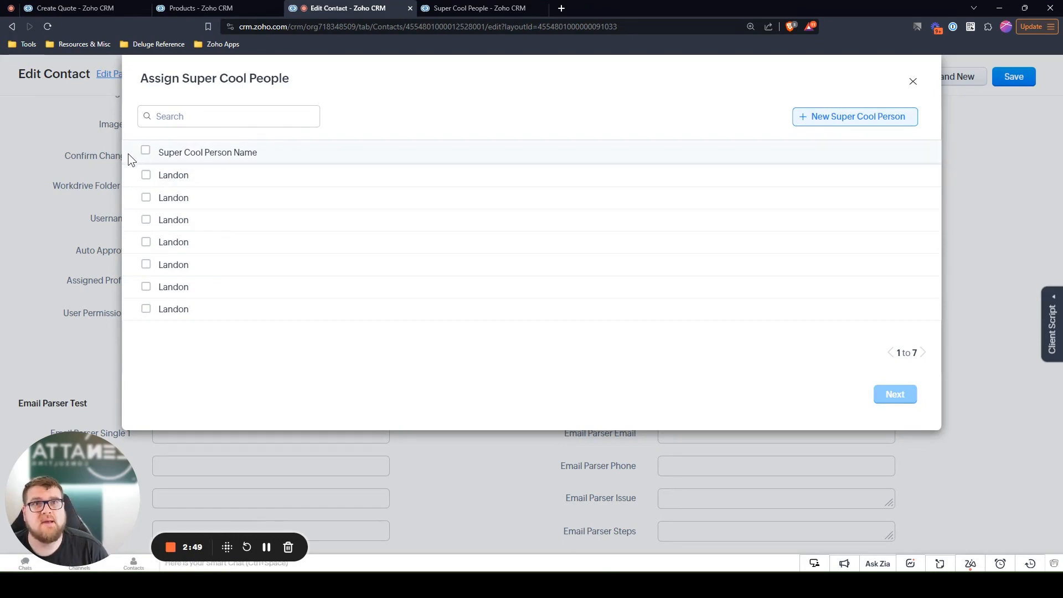
mouse_move(926, 158)
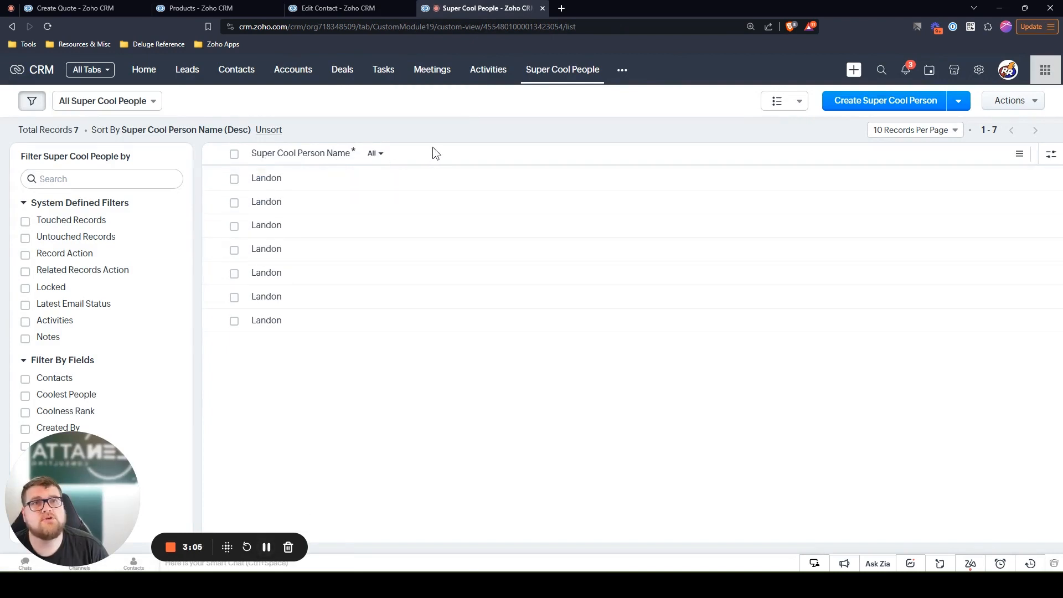
- In the Super Cool People list's Manage Columns, tick Coolness Rank and Coolest People
click(335, 7)
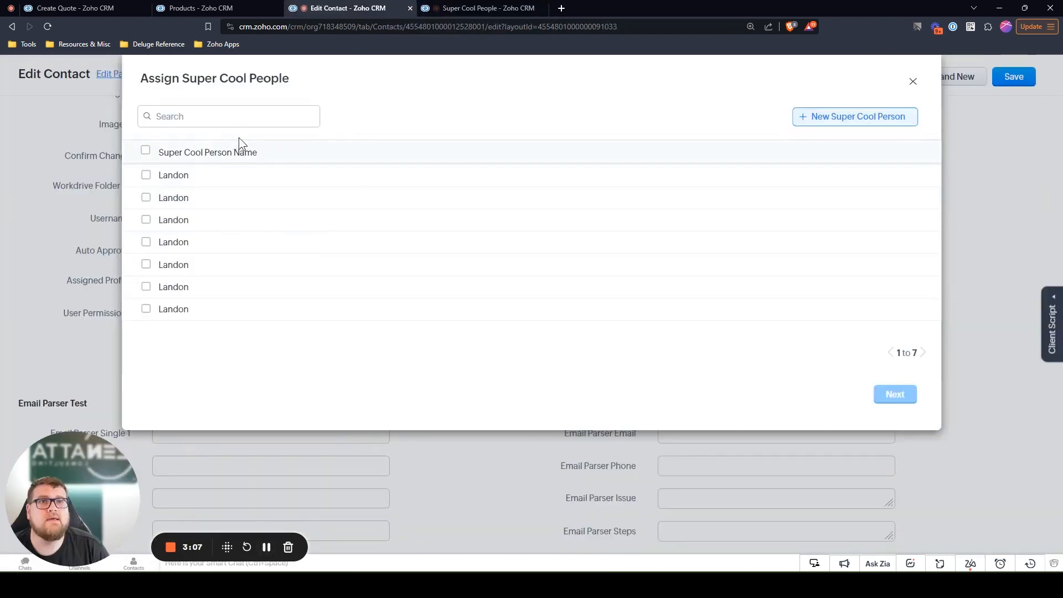
click(483, 8)
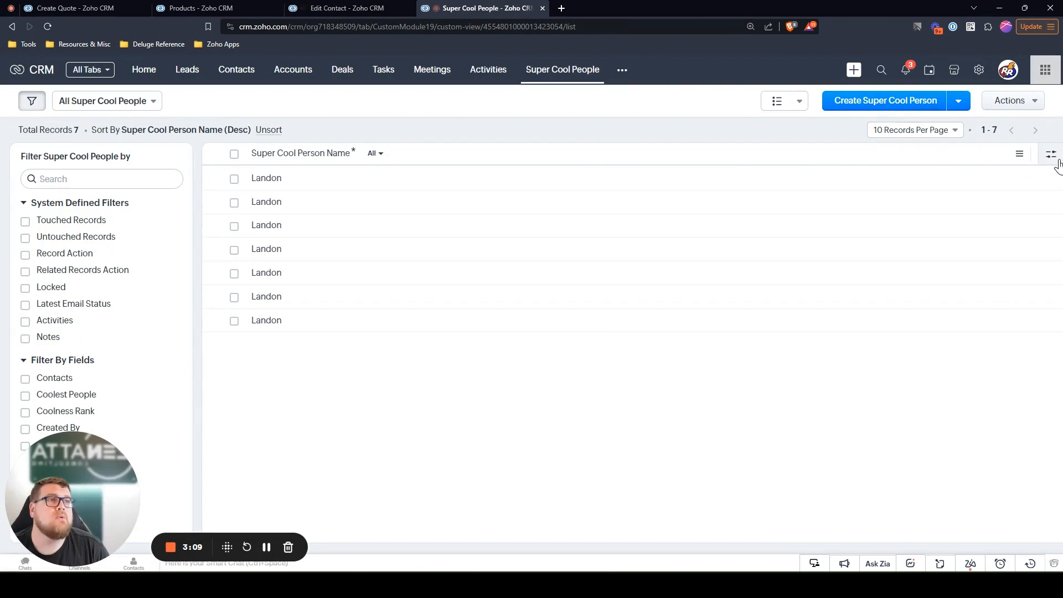
click(1052, 154)
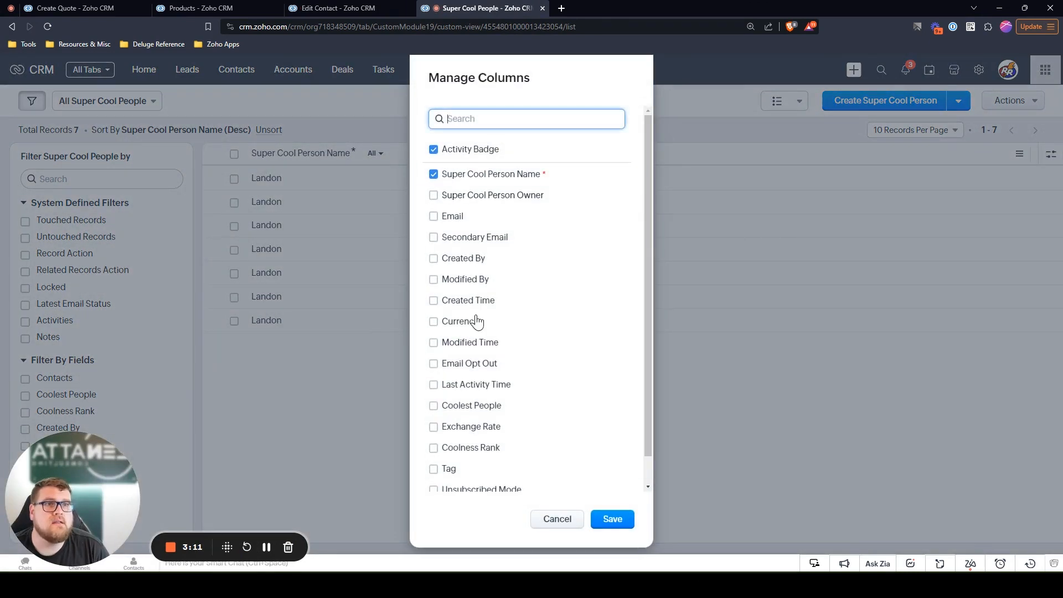
click(433, 450)
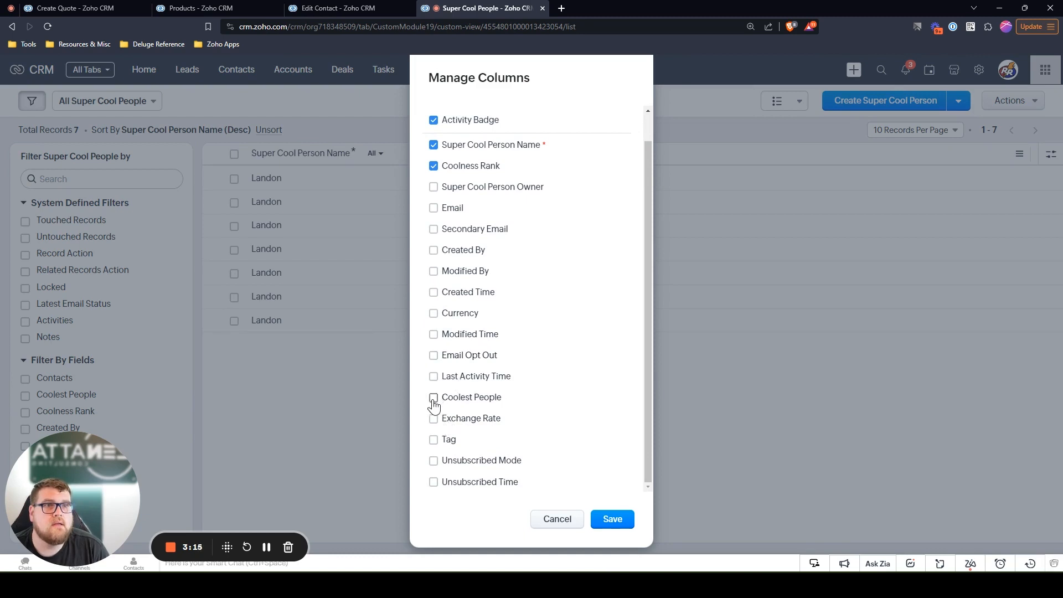
click(433, 396)
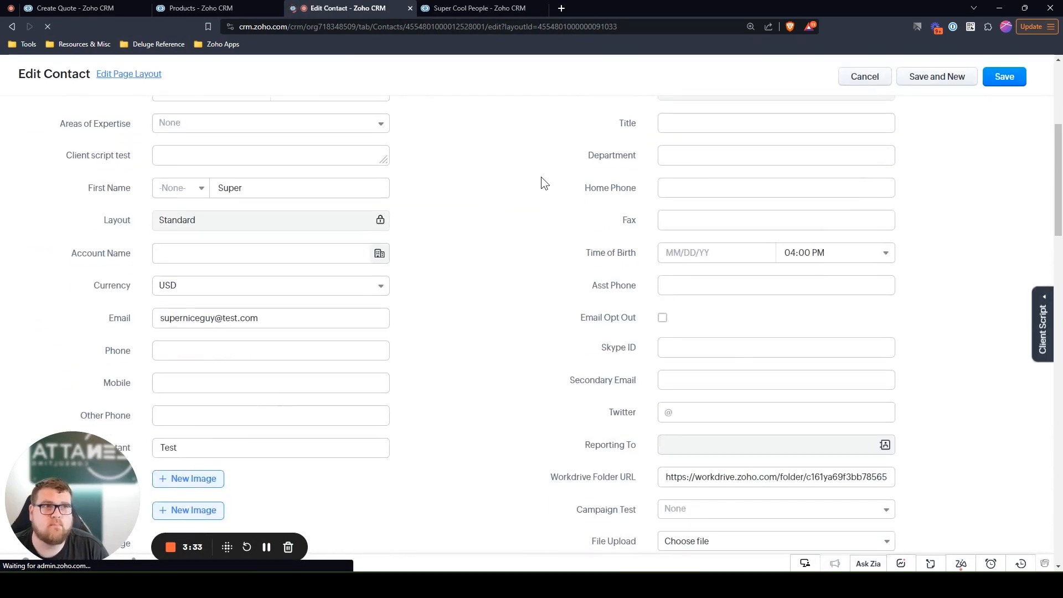
- Reopen the Super Cool People lookup and sort it by Coolness Rank, then by Coolest People
scroll(down, 3)
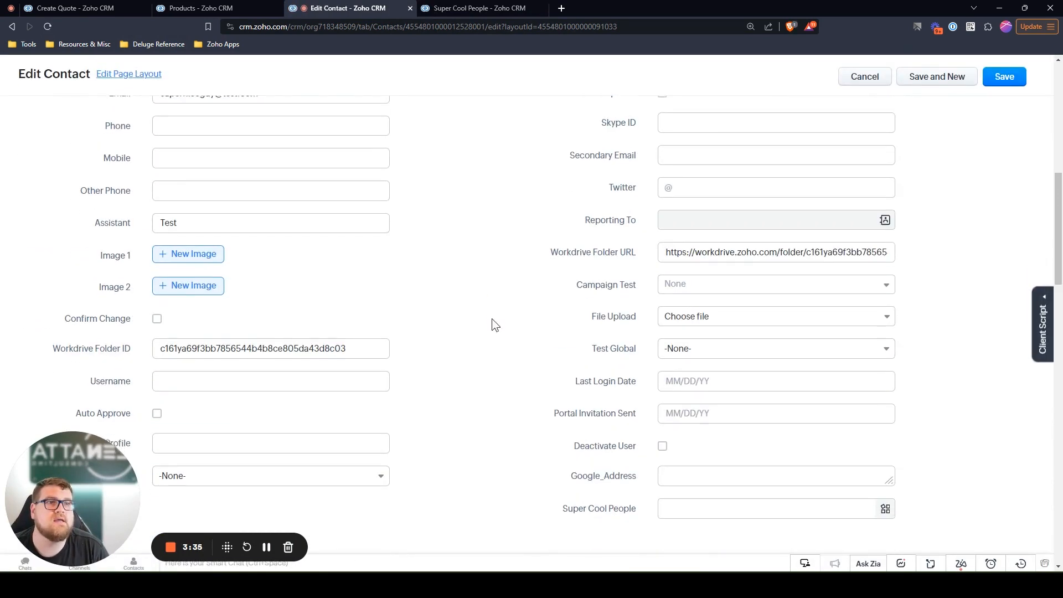
scroll(down, 3)
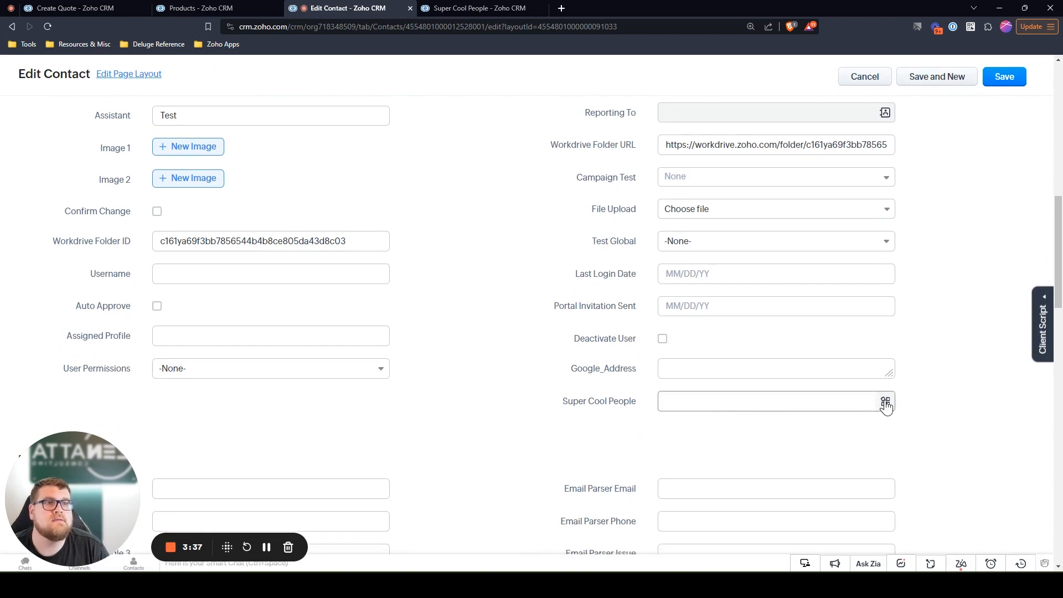
click(885, 400)
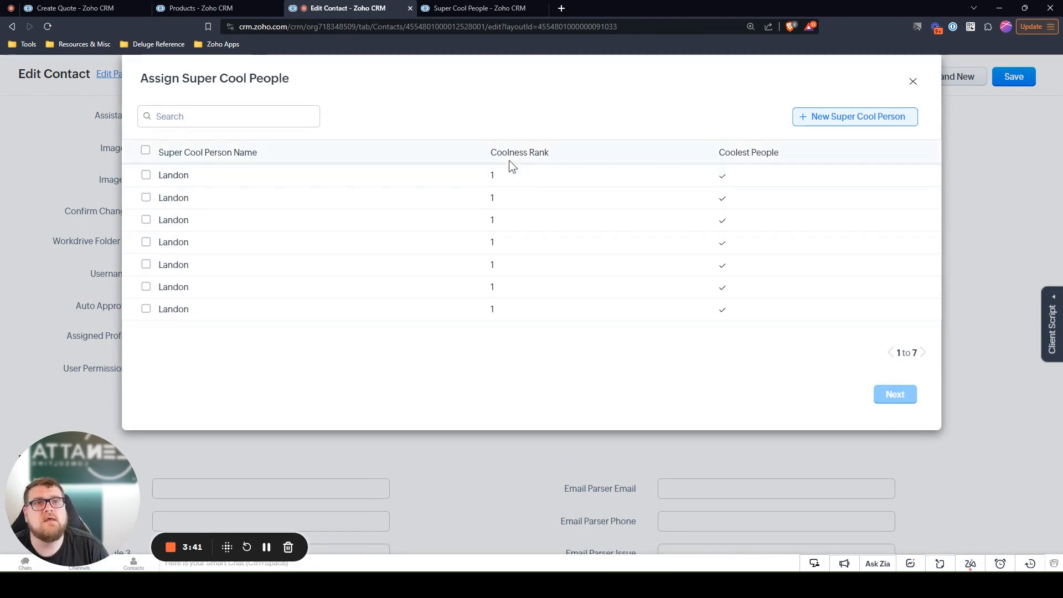
click(515, 152)
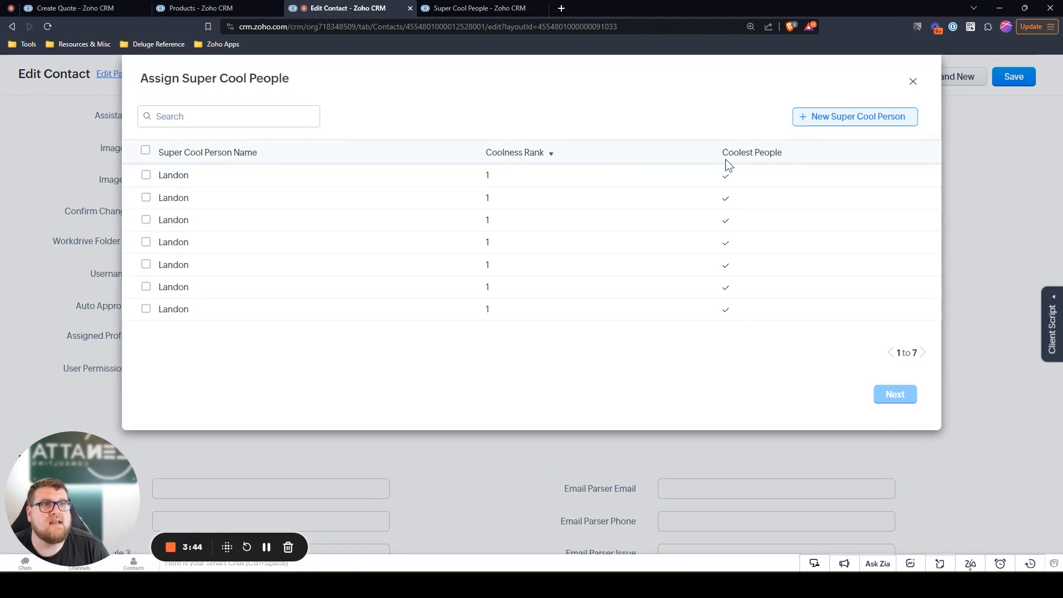
click(751, 152)
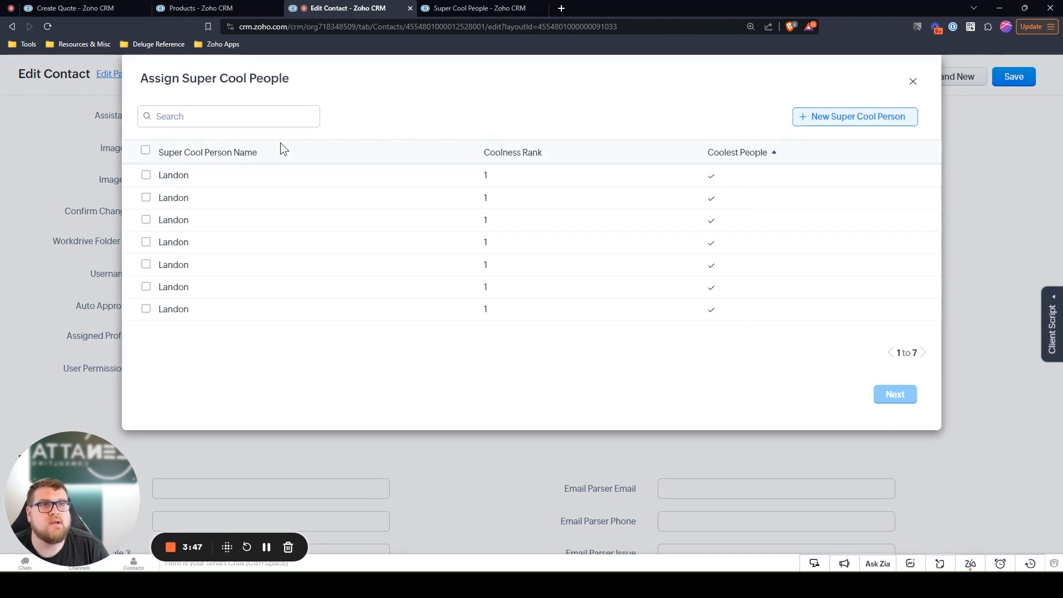
mouse_move(782, 367)
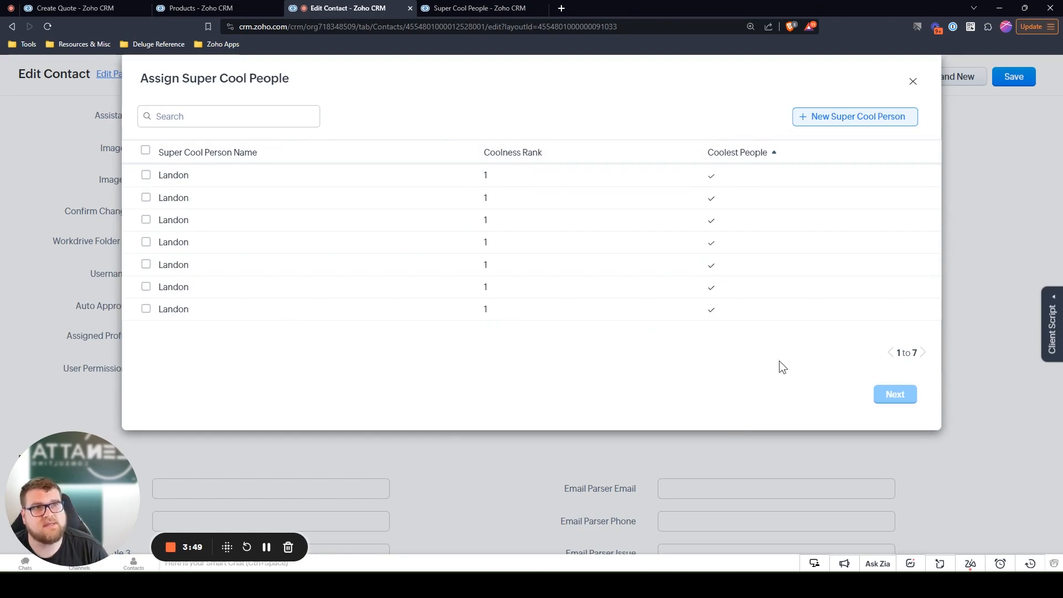